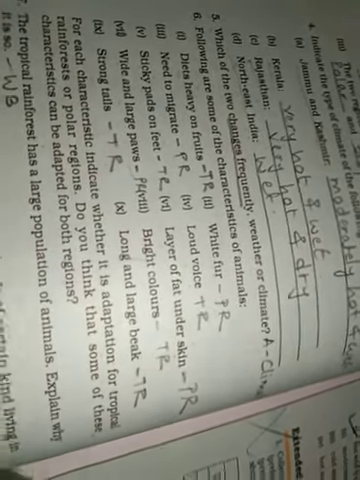
scroll("down", 3)
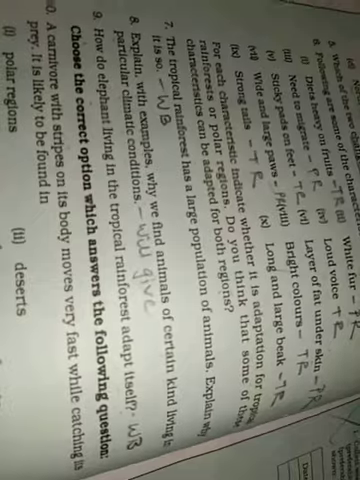